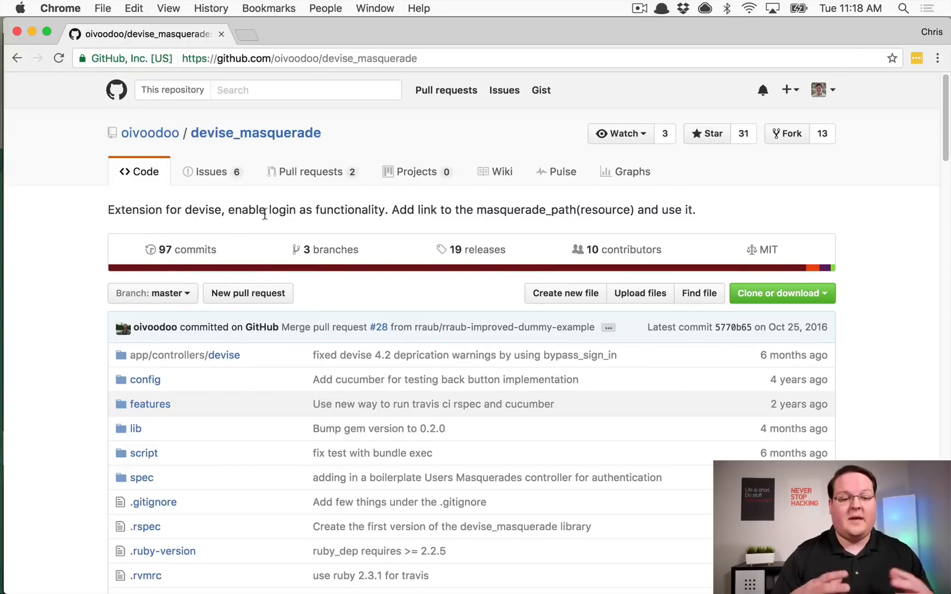
Step: Scroll through User #2's detail page, selecting the masquerade_user filter name along the way
scroll("down", 3)
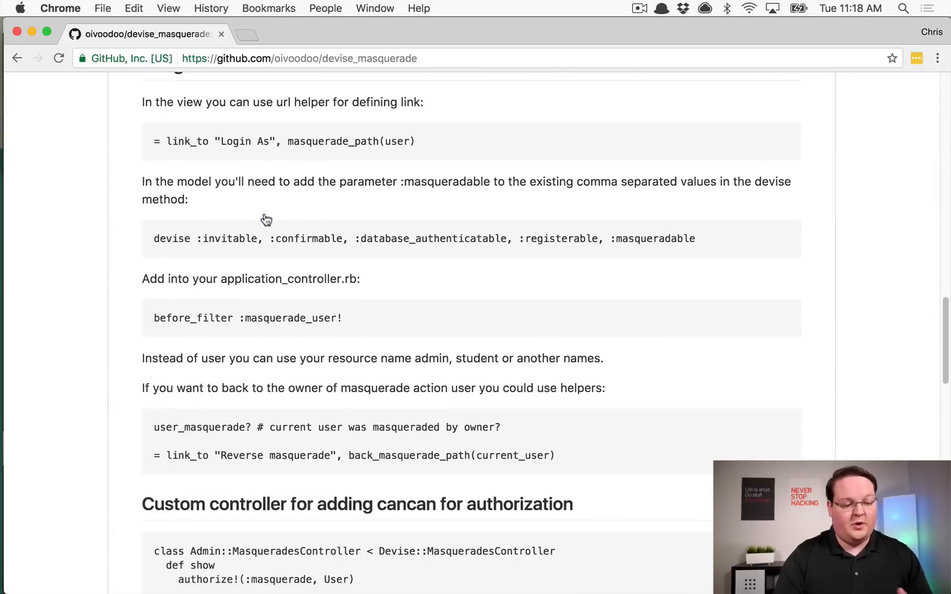
scroll("down", 3)
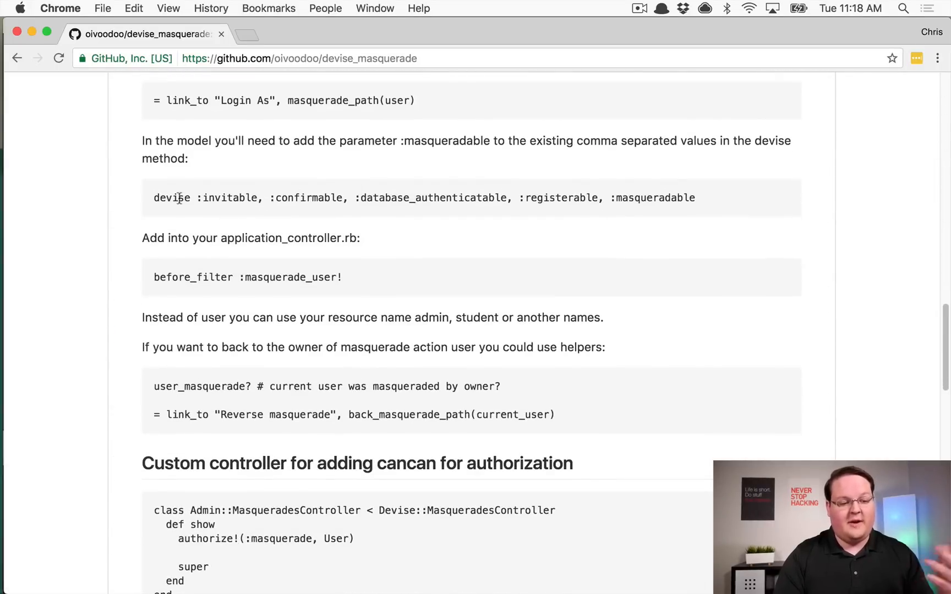
mouse_move(675, 195)
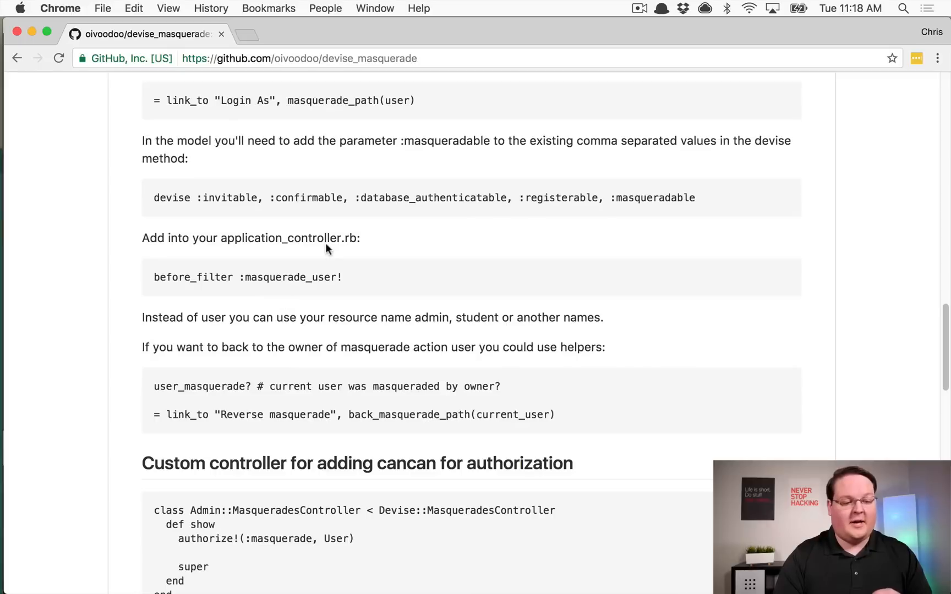
mouse_move(274, 277)
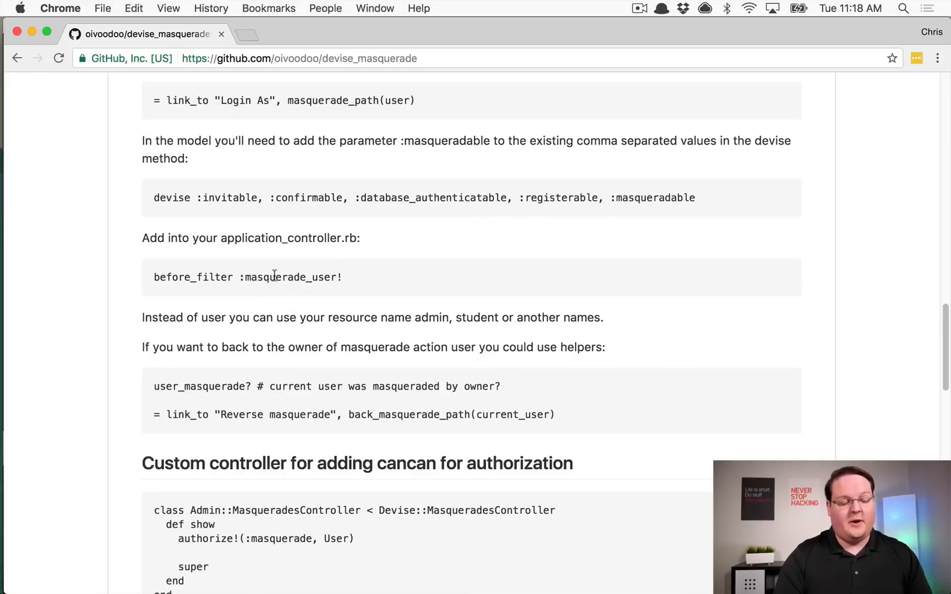
double_click(293, 277)
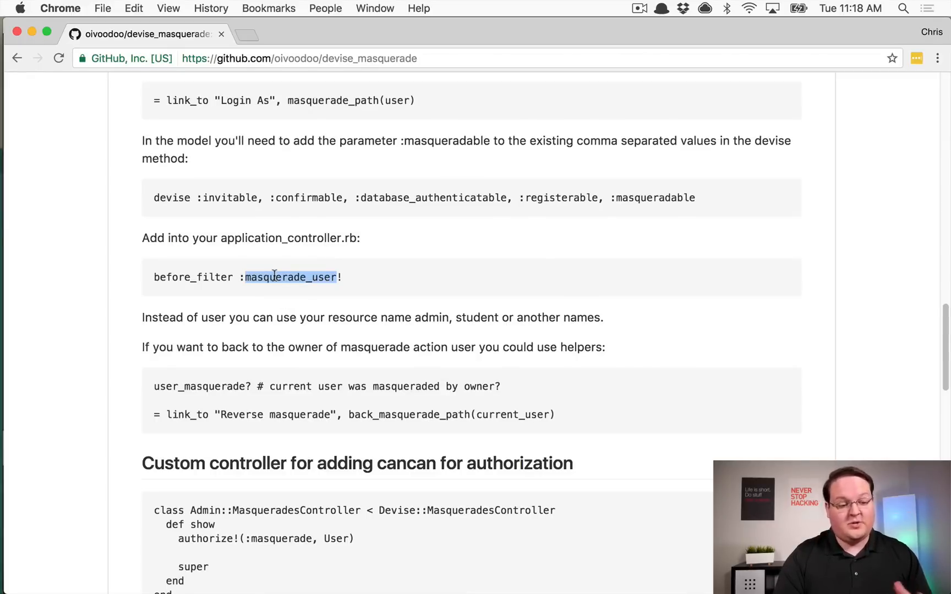
scroll("down", 3)
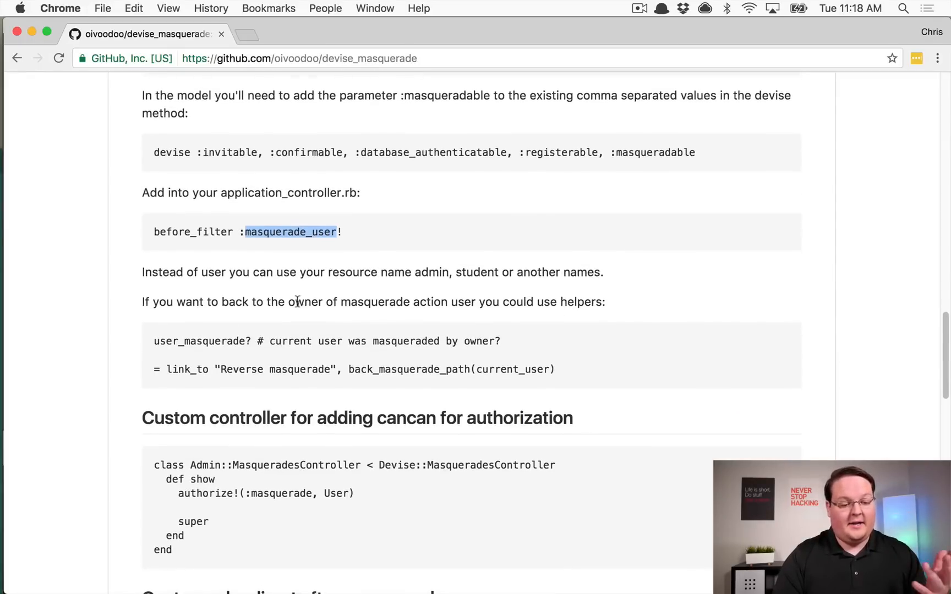
scroll("down", 3)
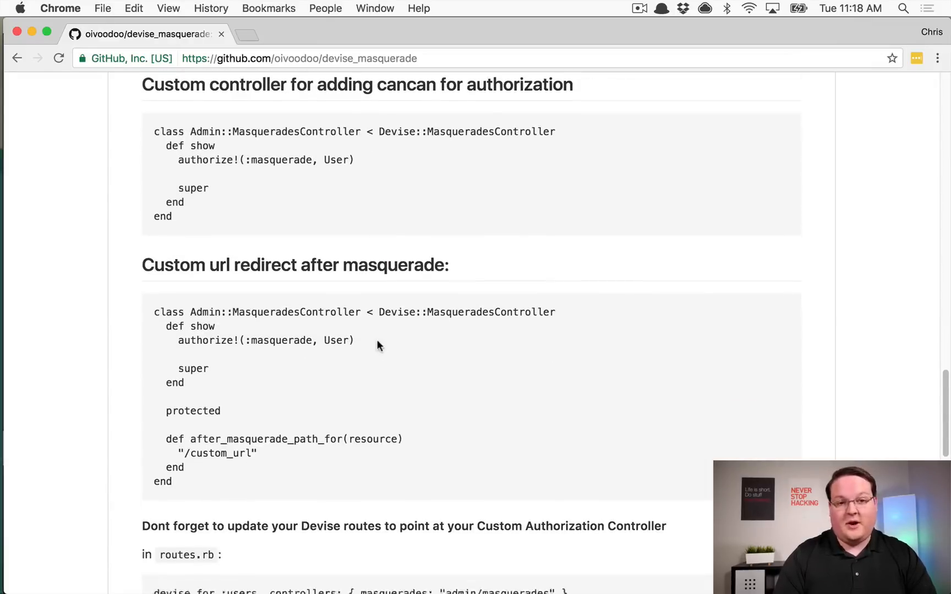
scroll("down", 3)
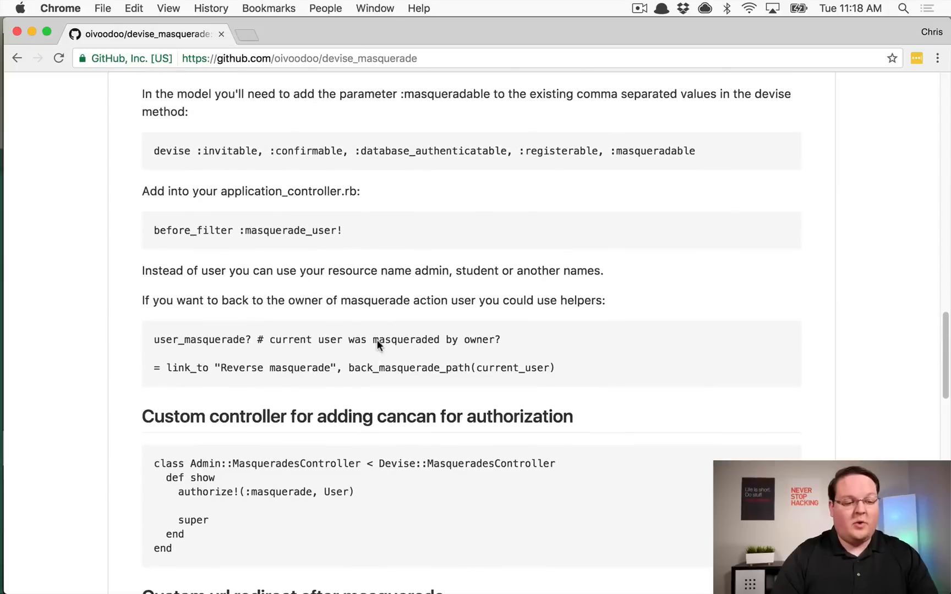
scroll("up", 3)
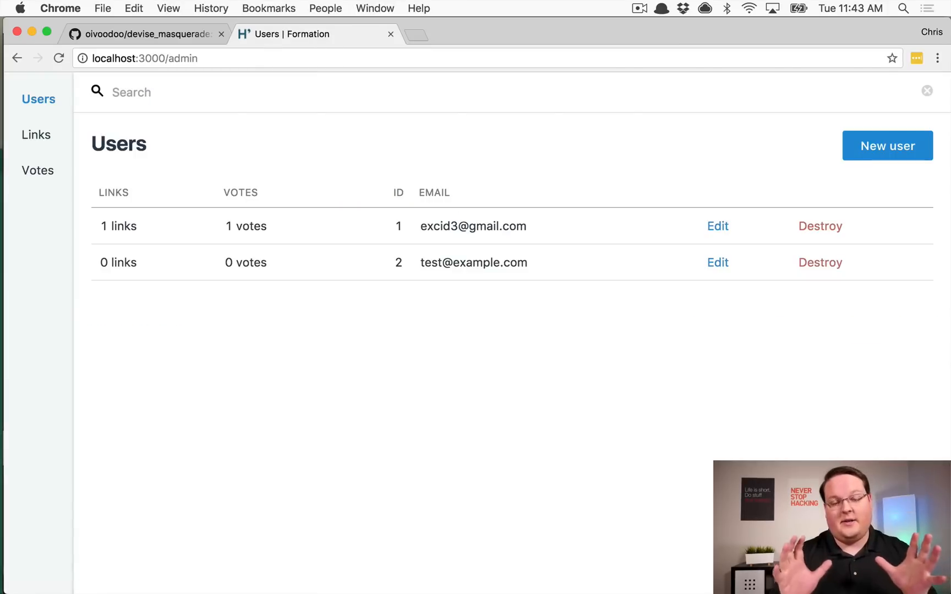
mouse_move(192, 269)
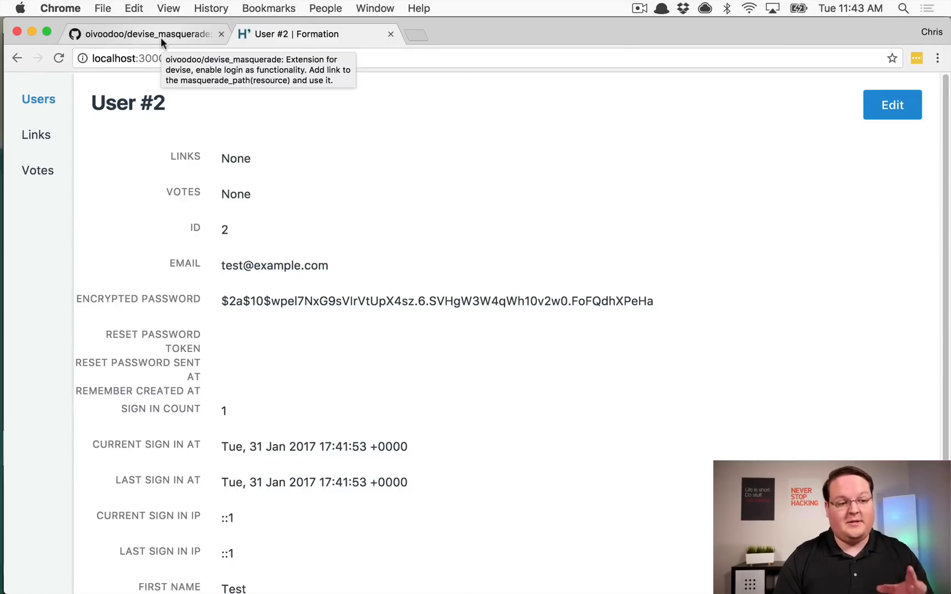
Step: Search for devise_masquerade, add it to the Gemfile, and return to the browser
left_click(145, 34)
type("gem")
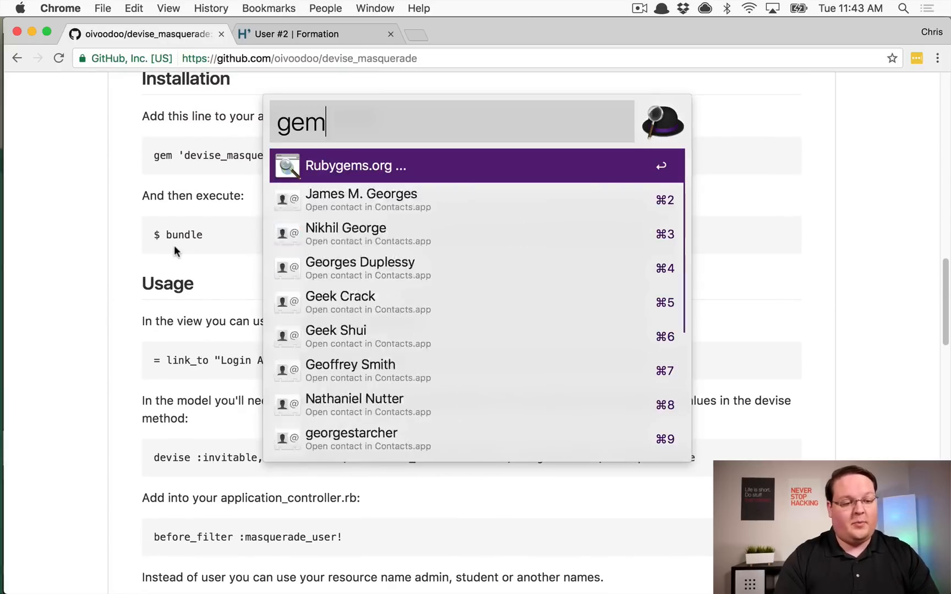
type("devise_")
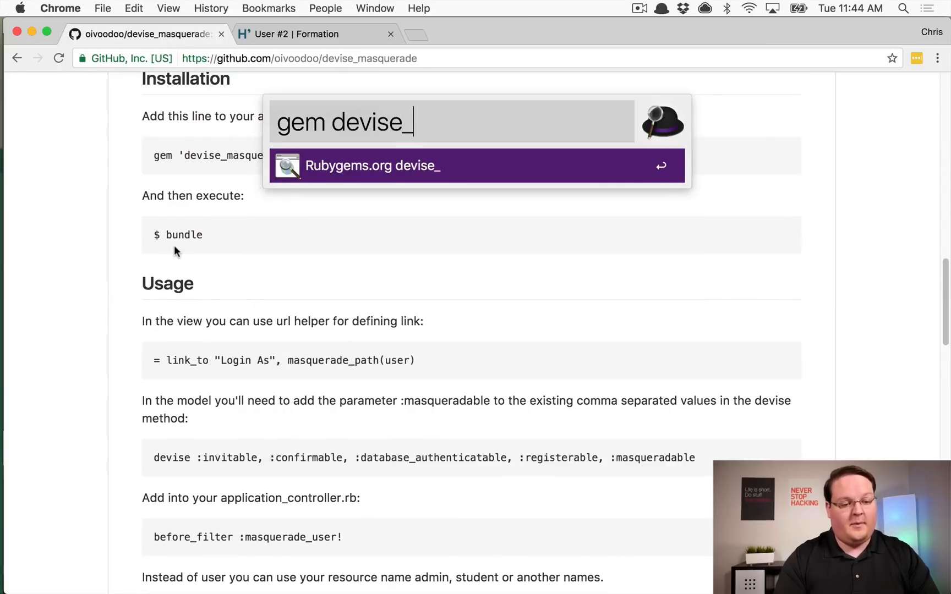
type("masquerad")
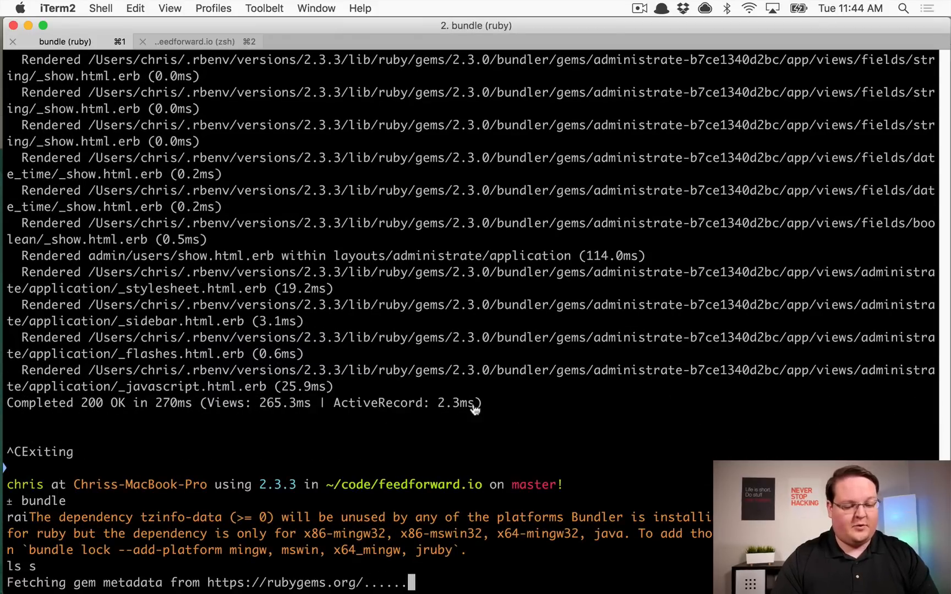
key("cmd+tab")
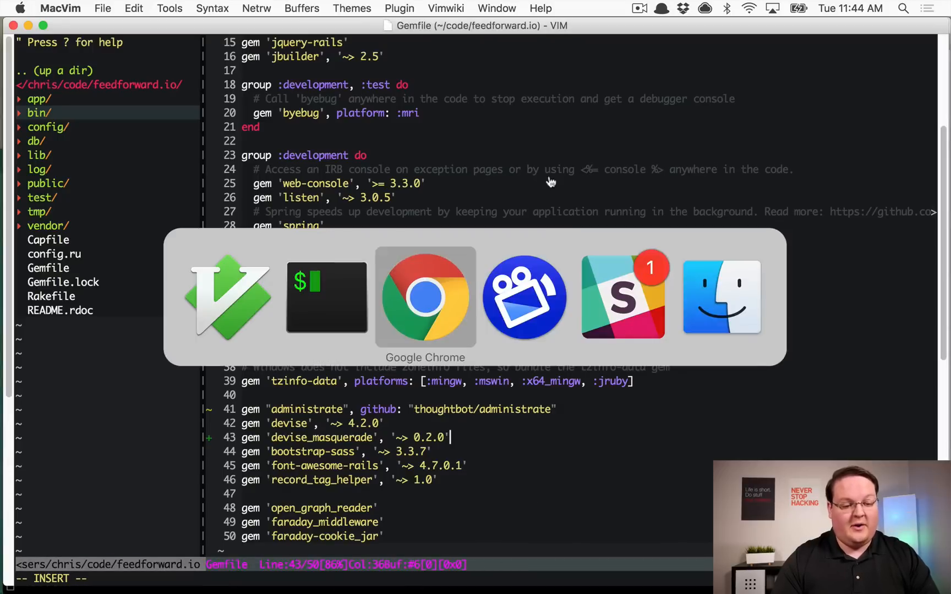
left_click(425, 297)
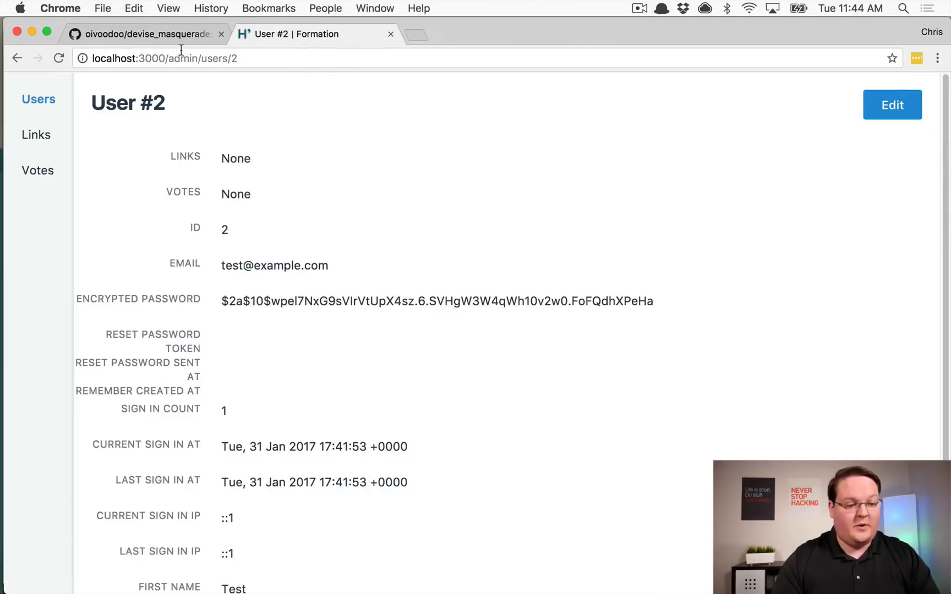
Step: Return to the devise_masquerade README and scroll to the Installation and Usage sections
left_click(146, 34)
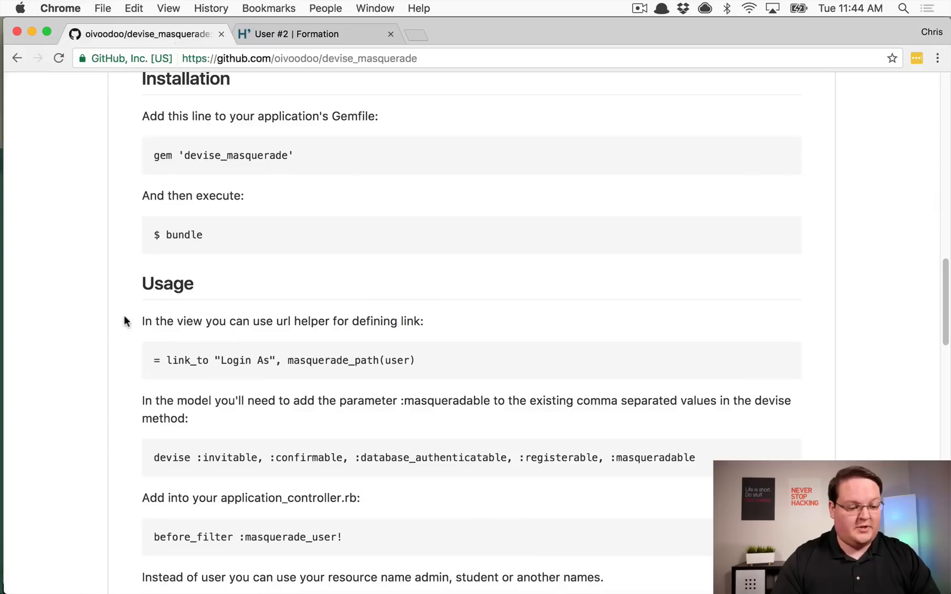
scroll("down", 3)
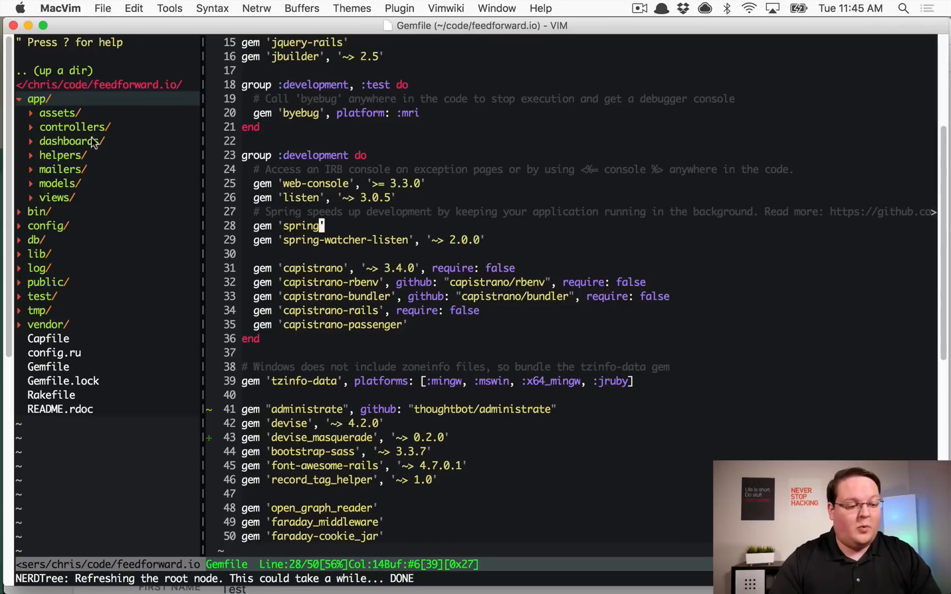
Step: Add <%= link_to "Login As", masquerade_path(user), class: "button" %> to admin/users/show.html.erb
left_click(56, 197)
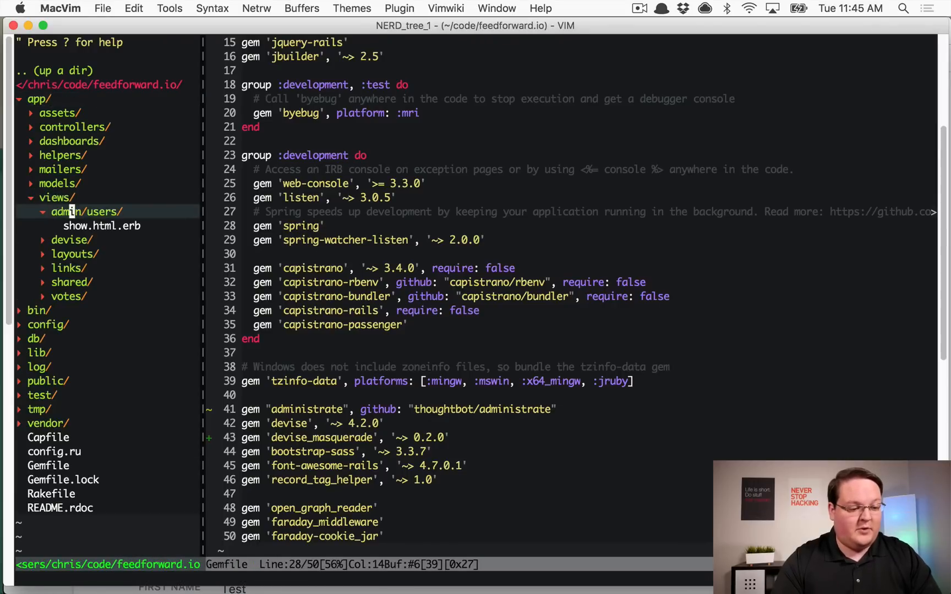
left_click(102, 226)
type("%")
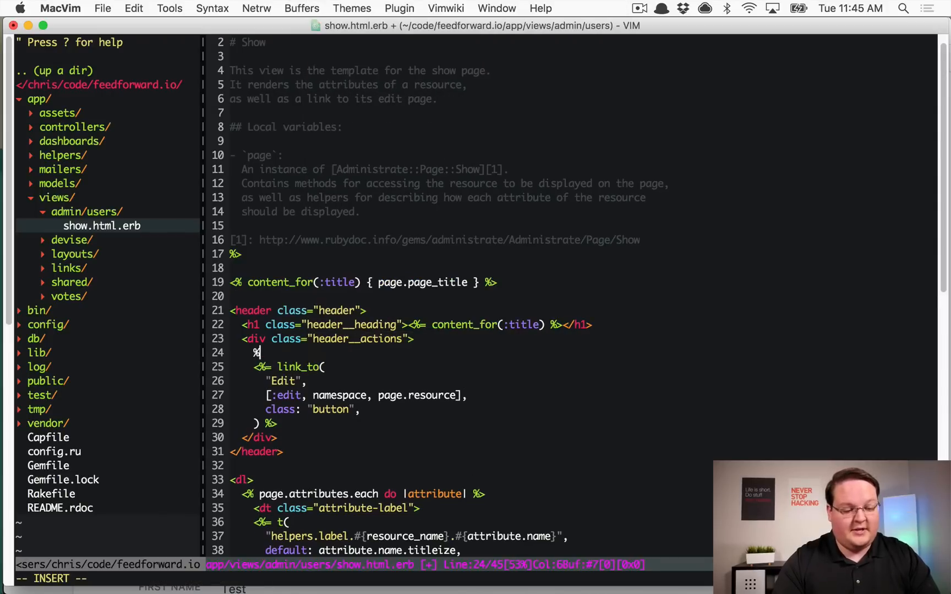
type("link_to \"Login As\", masquerade_path(user")
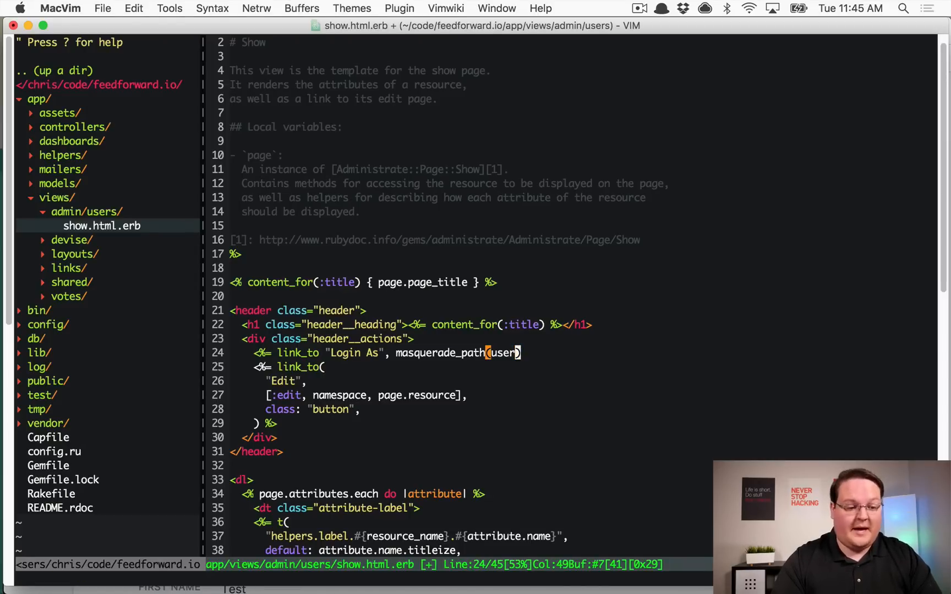
scroll("down", 3)
type(",")
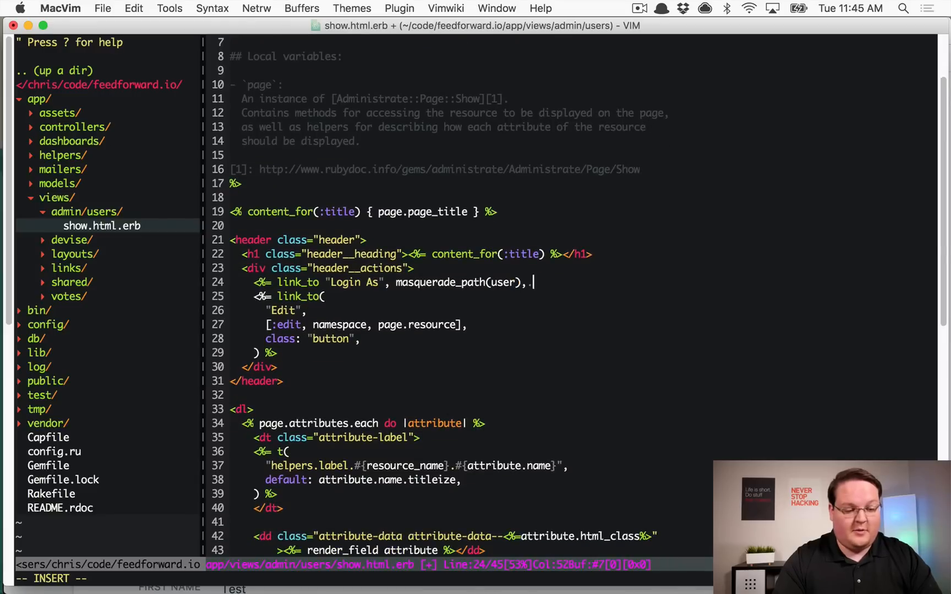
type("class: \"")
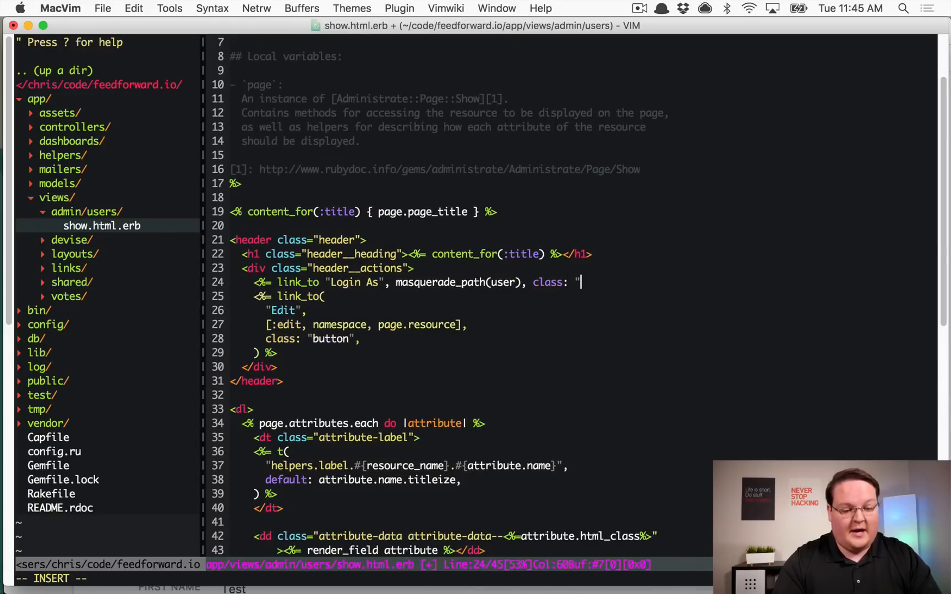
type("button\" %>")
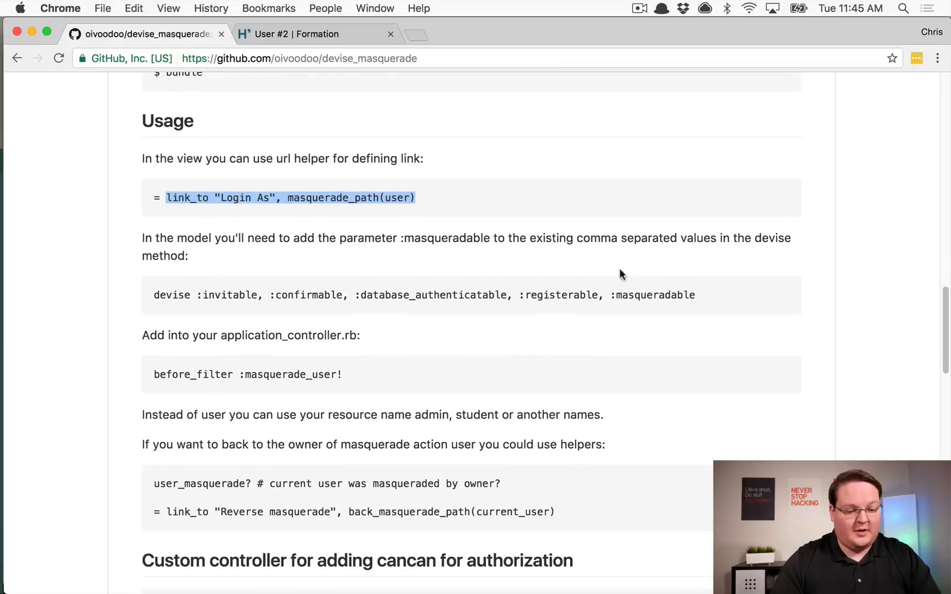
Step: Add :masqueradable to the User model and before_filter :masquerade_user! to ApplicationController
double_click(655, 295)
type("applicationc")
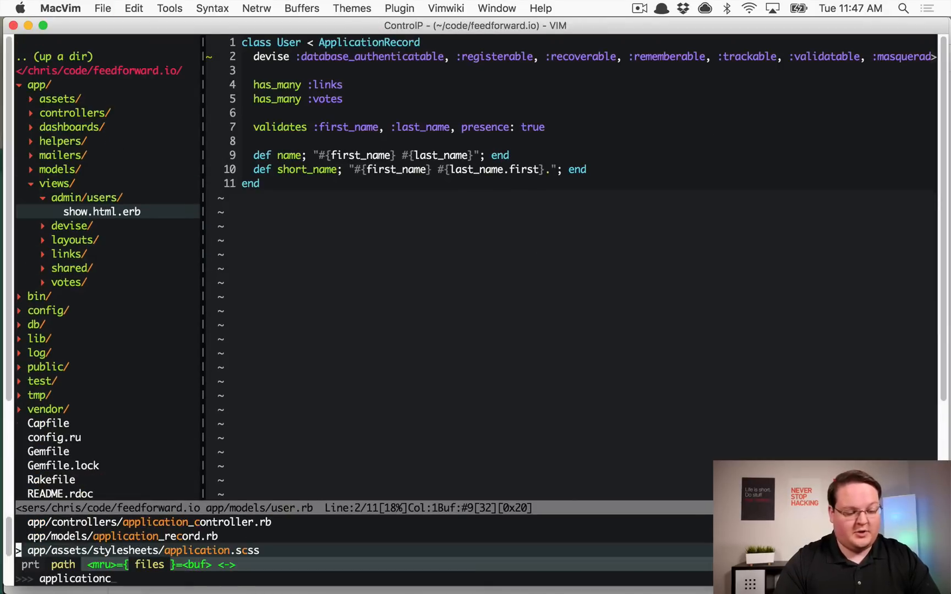
key("enter")
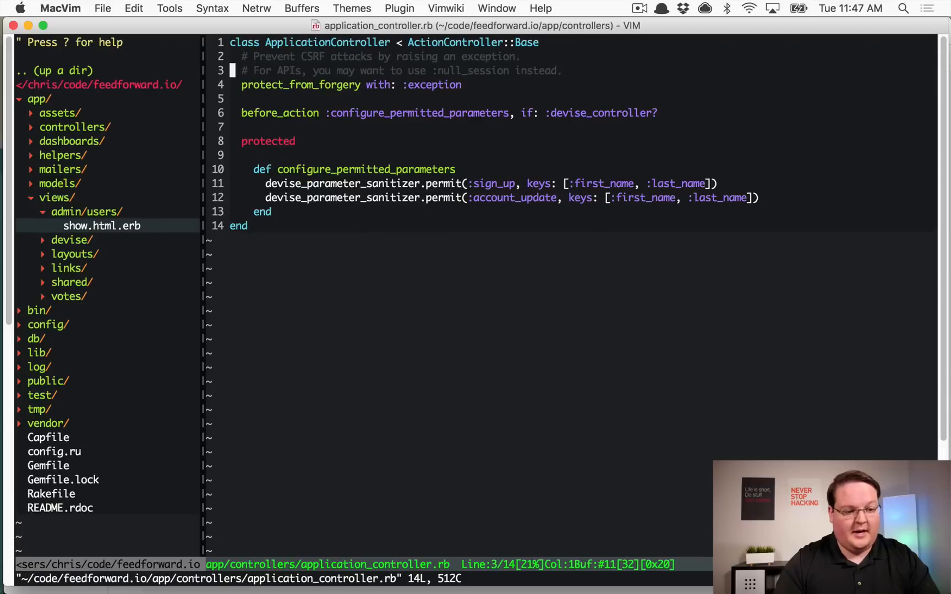
type("before_filter :masquerade_user!")
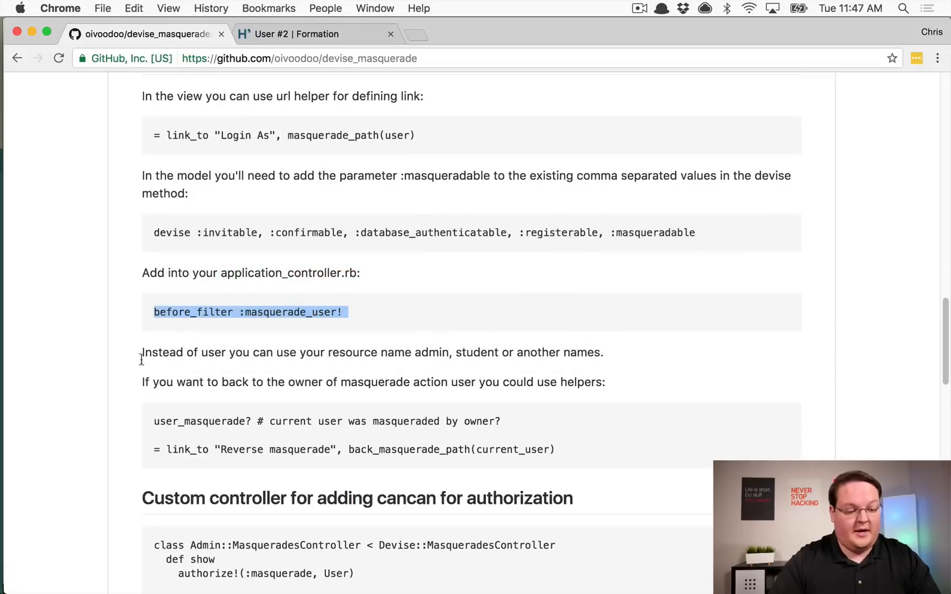
Step: Switch to the User #2 admin page to reload it, revealing the NameError on the Login As line
scroll("down", 3)
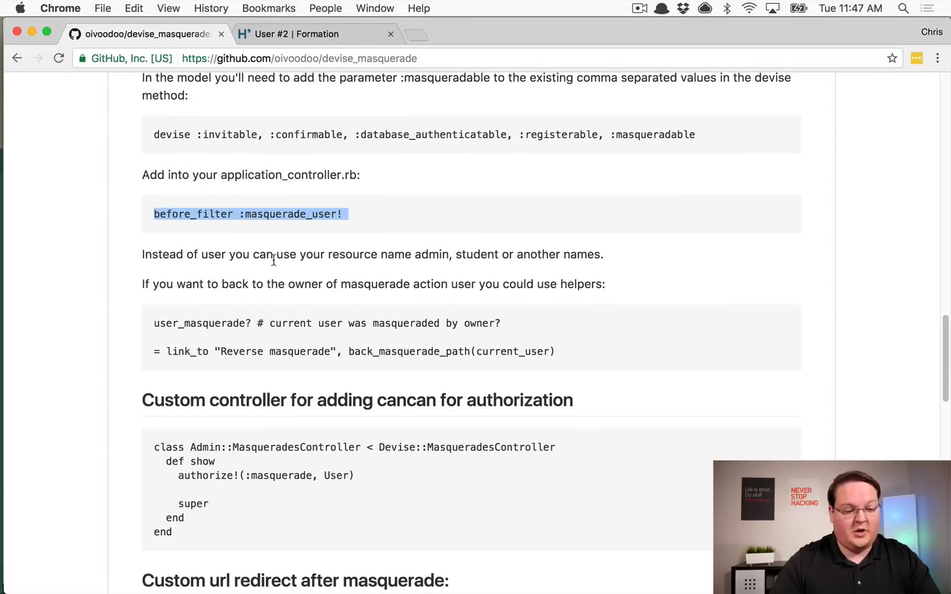
left_click(236, 323)
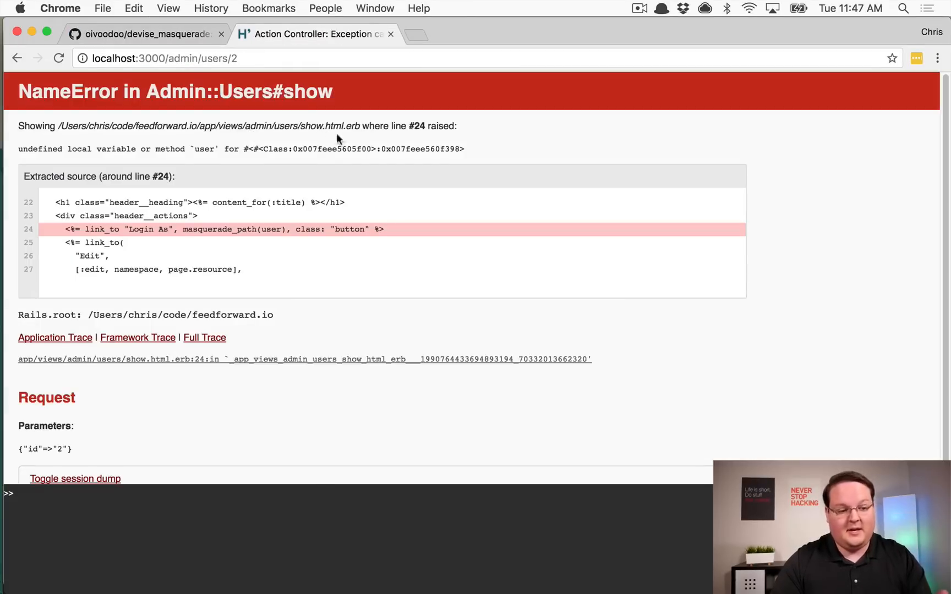
mouse_move(126, 164)
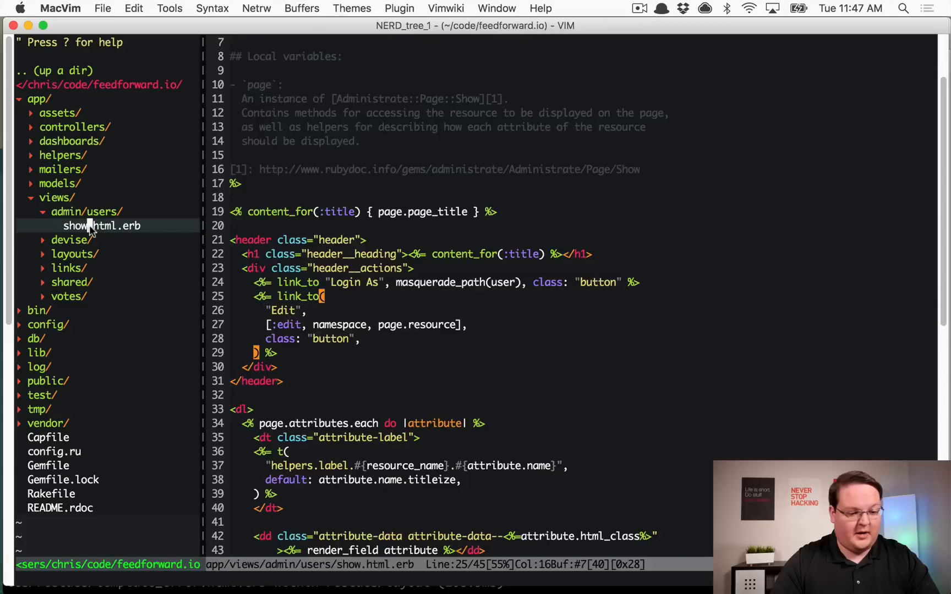
Step: Replace user with page.resource in the Login As masquerade_path call
scroll("down", 3)
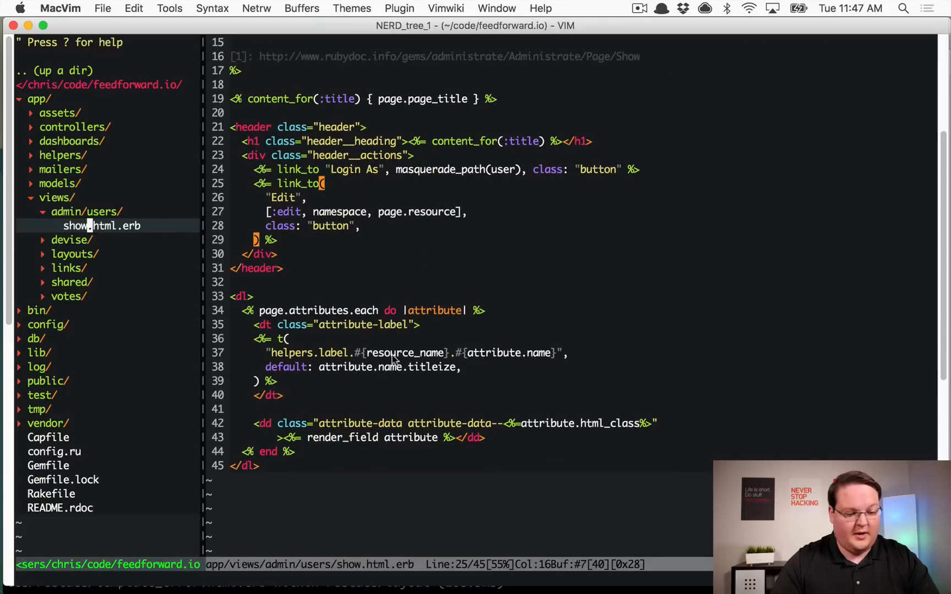
mouse_move(397, 166)
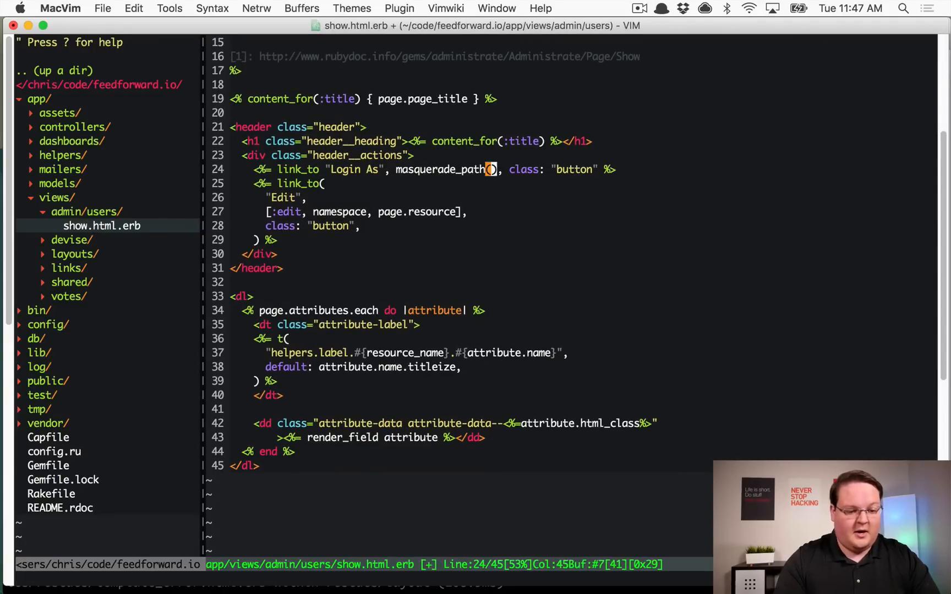
type("page.resources")
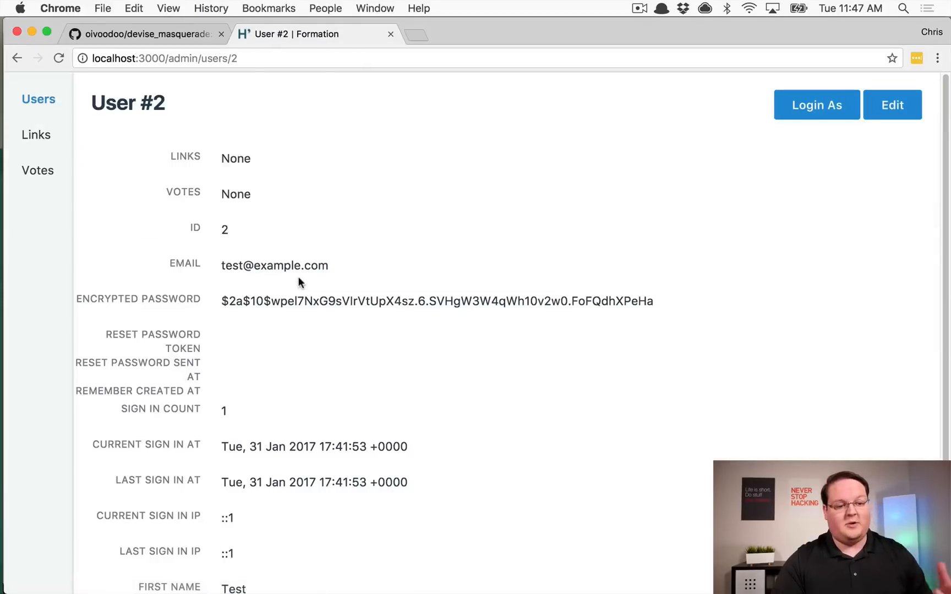
mouse_move(716, 159)
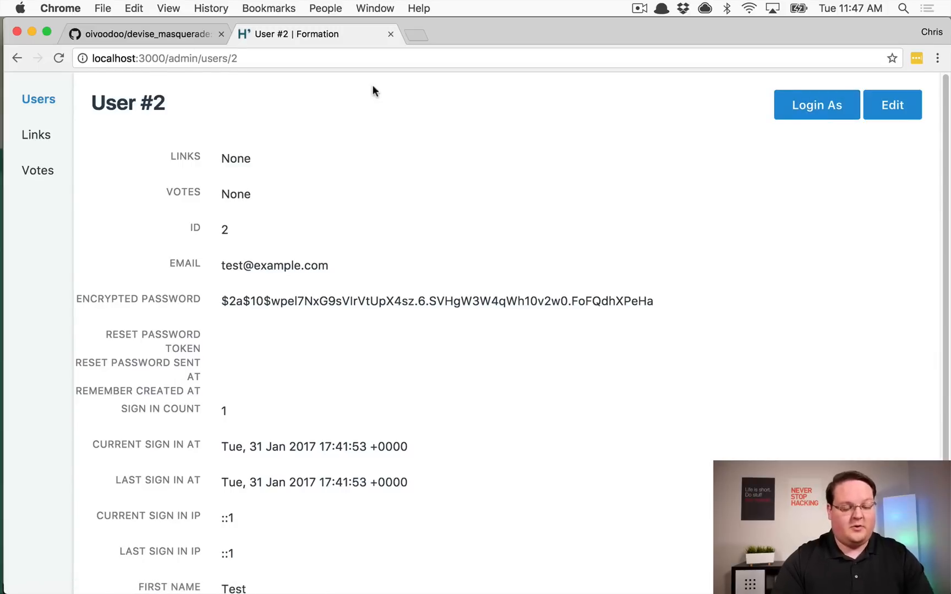
Step: Open the site home in another tab, then Login As User #2 from the admin page
left_click(817, 105)
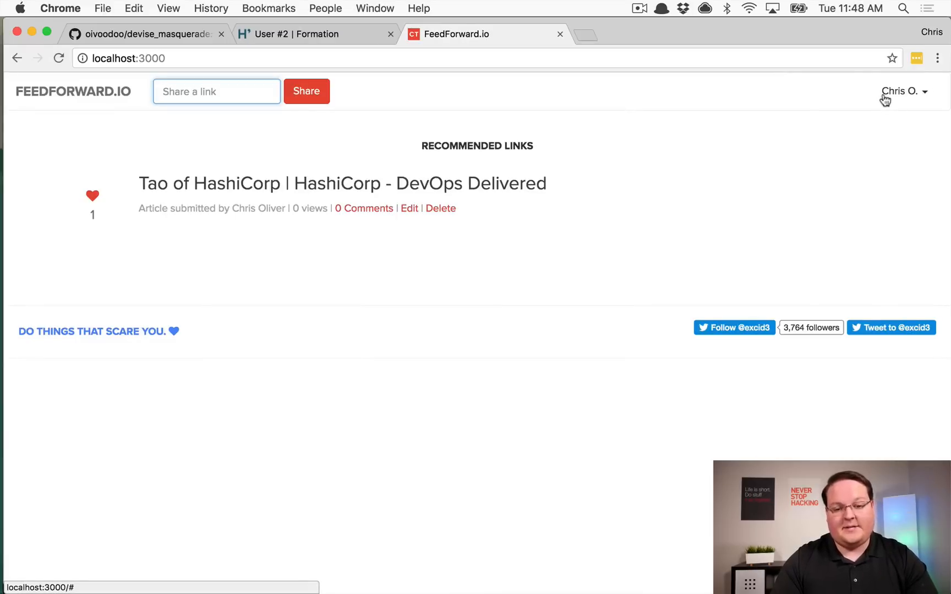
left_click(297, 35)
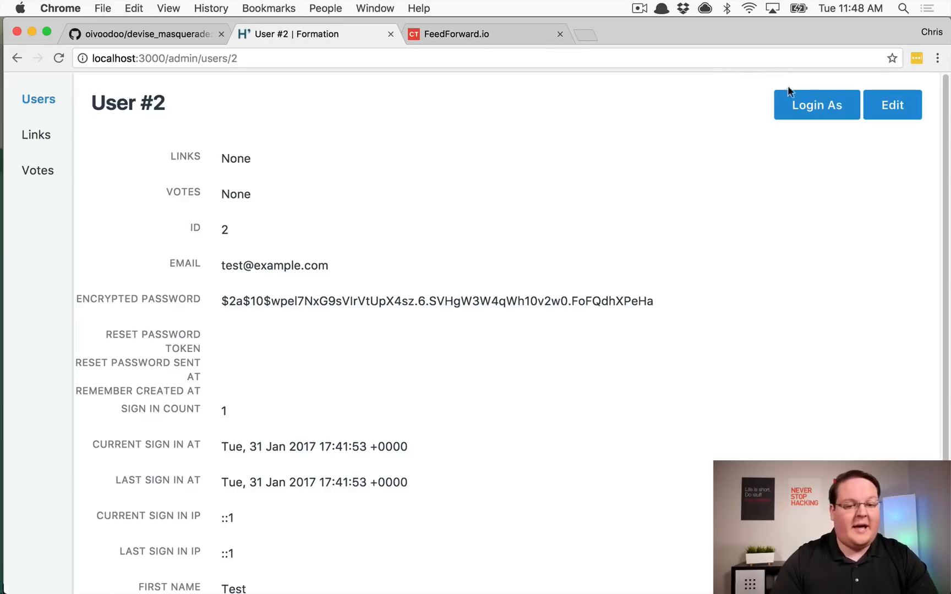
left_click(815, 105)
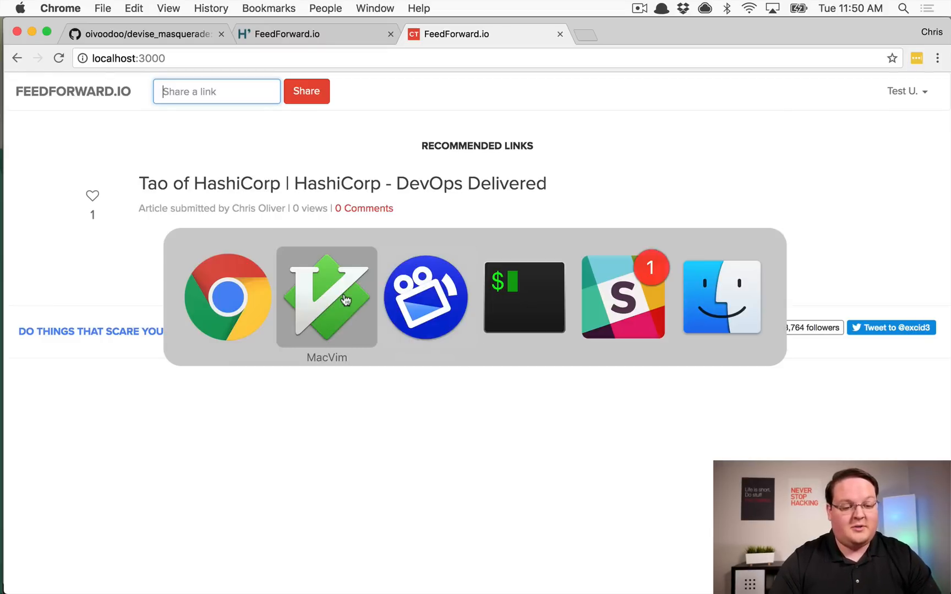
Step: Add an empty <nav></nav> block above the navbar partial in application.html.erb
left_click(326, 296)
type("application.html.erb")
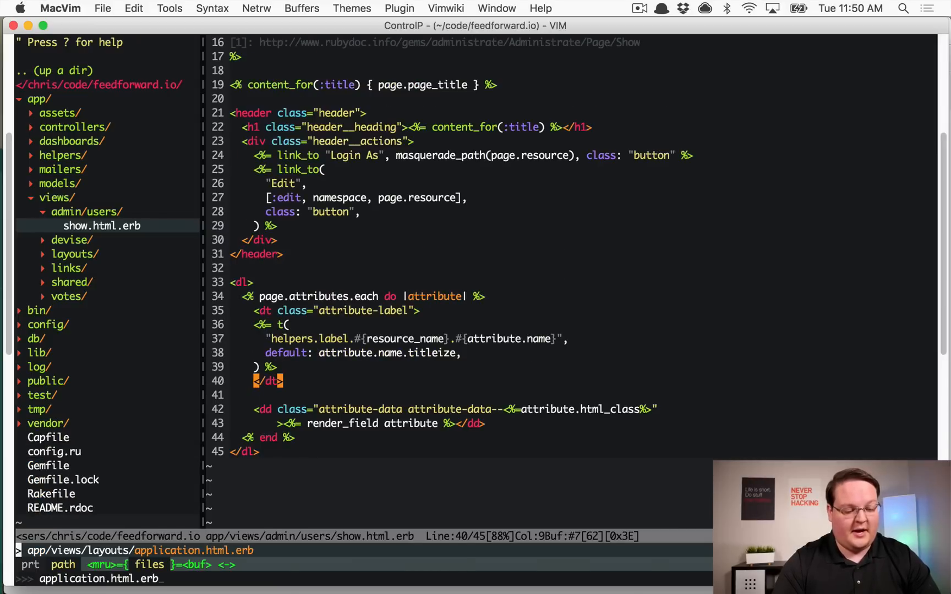
key("enter")
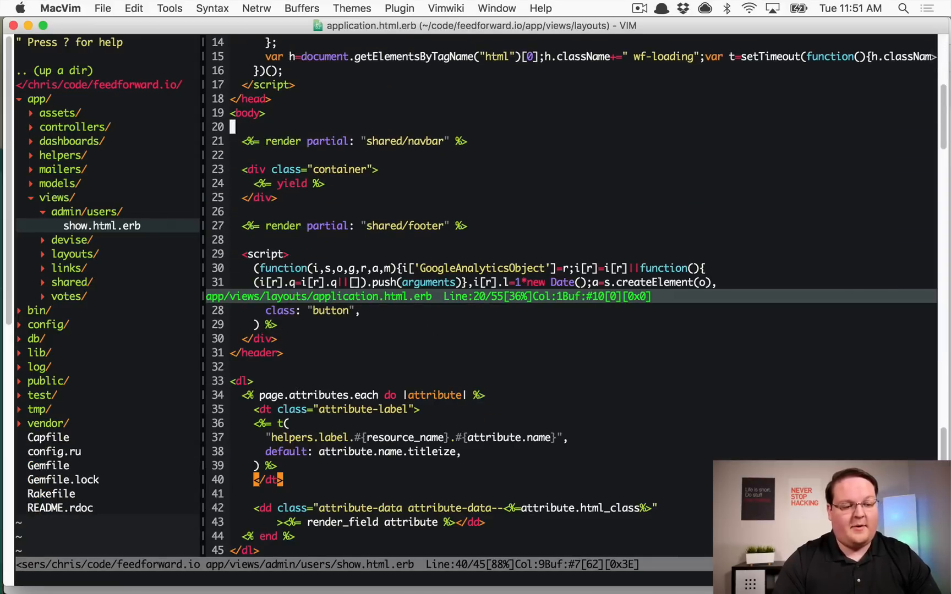
type("<nav")
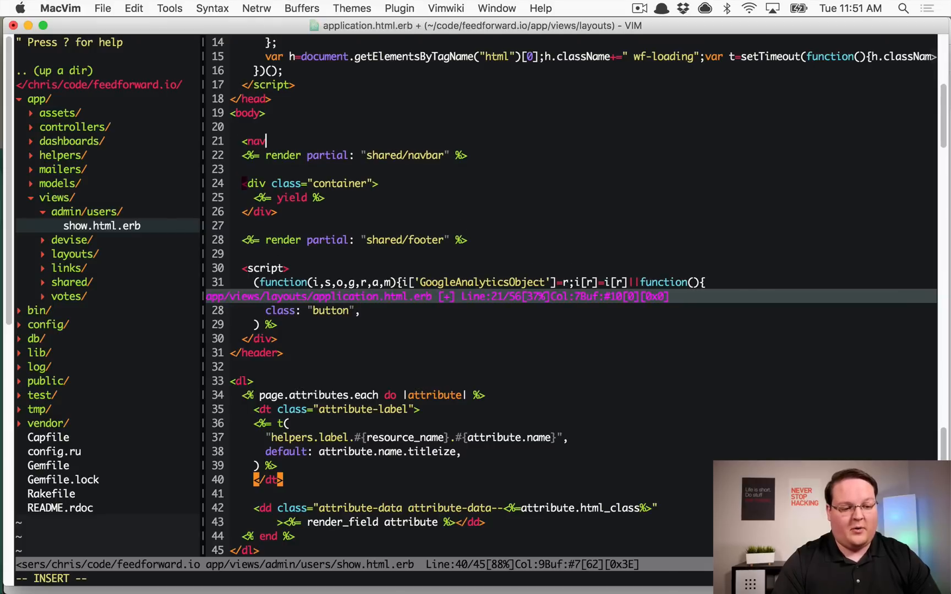
type("</")
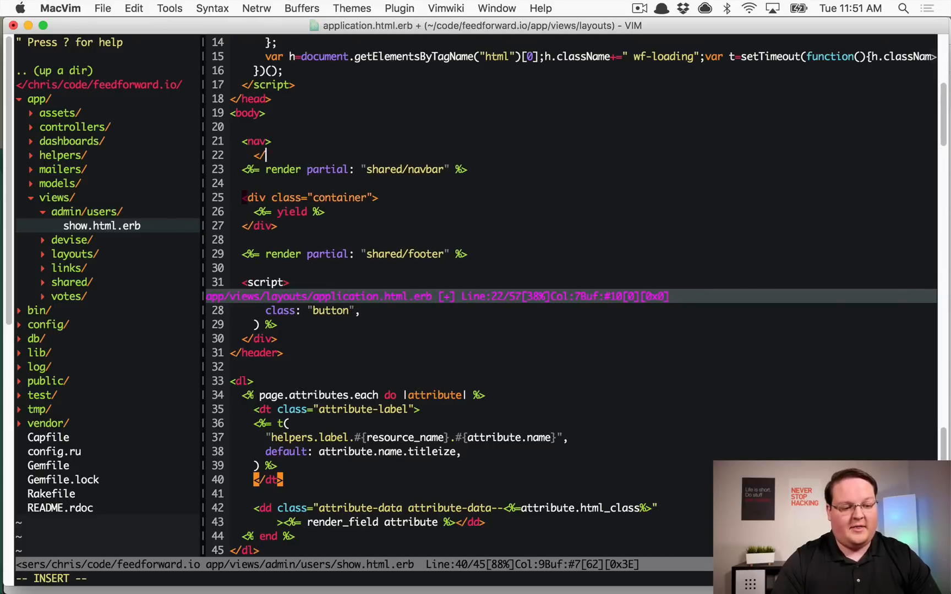
type("nav>")
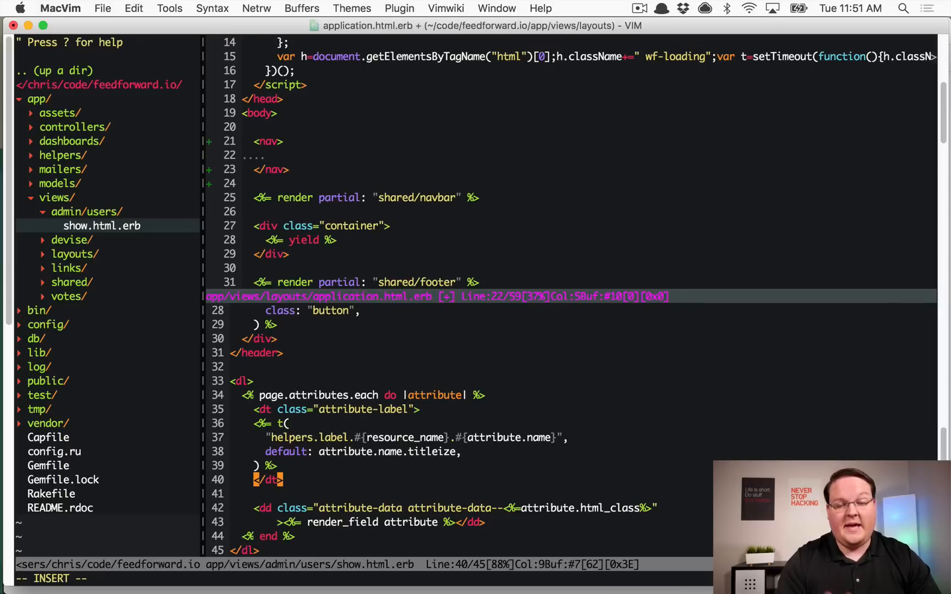
Step: Copy the user_masquerade? helper name from the gem README in the browser
key("cmd+tab")
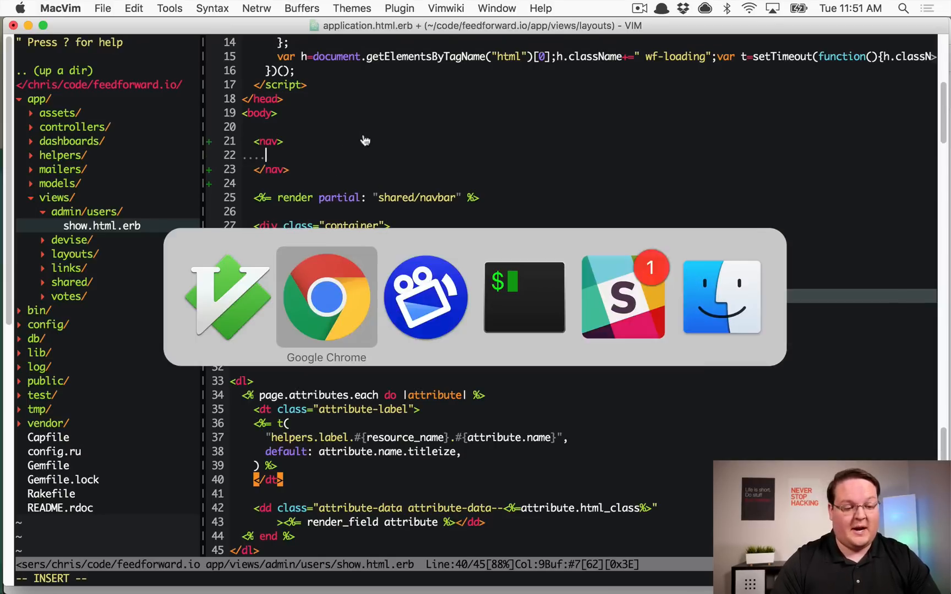
left_click(326, 296)
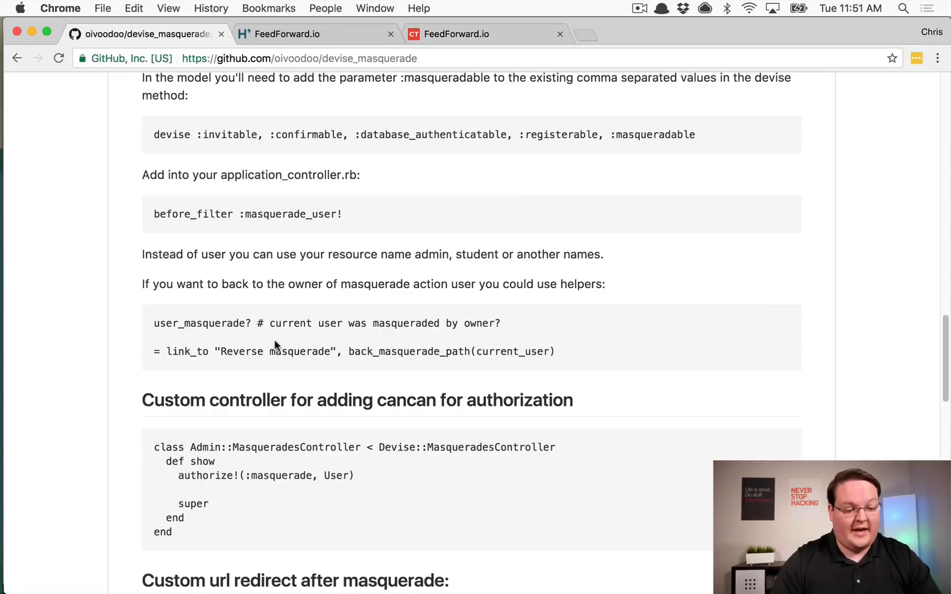
double_click(201, 324)
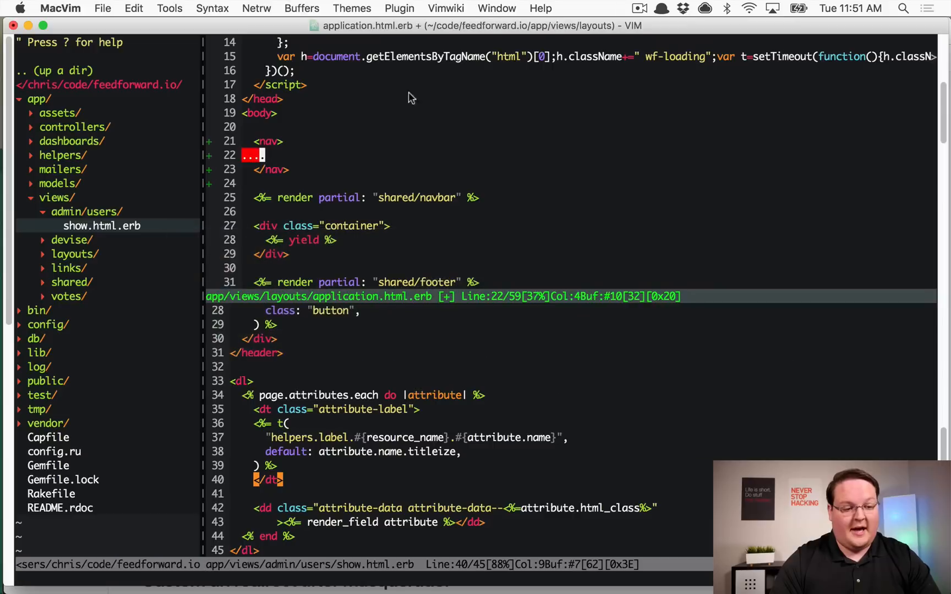
Step: Wrap the nav in <% if user_masquerade? %> with a "Reverse masquerade" link to back_masquerade_path(current_user)
type("<% if.")
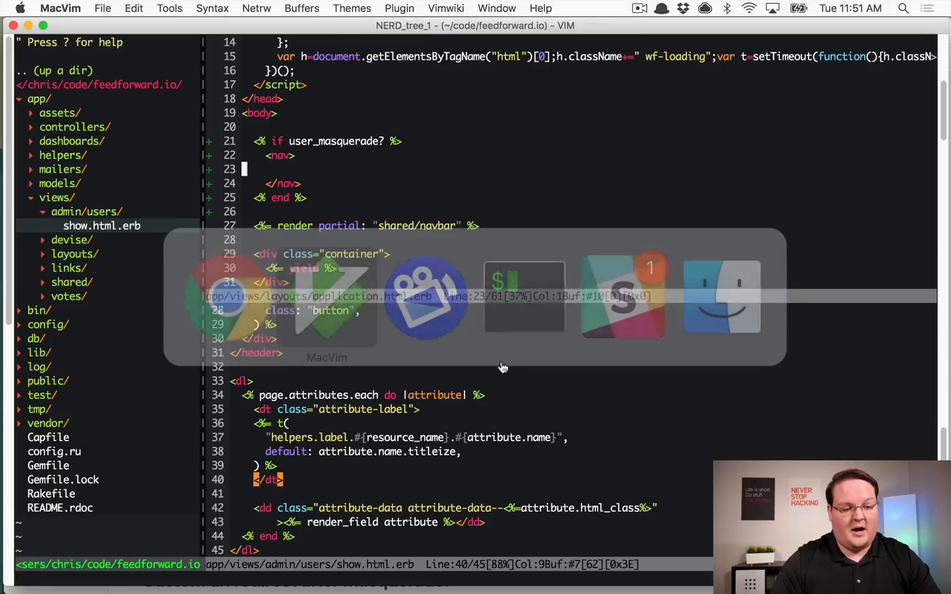
type("<%= .")
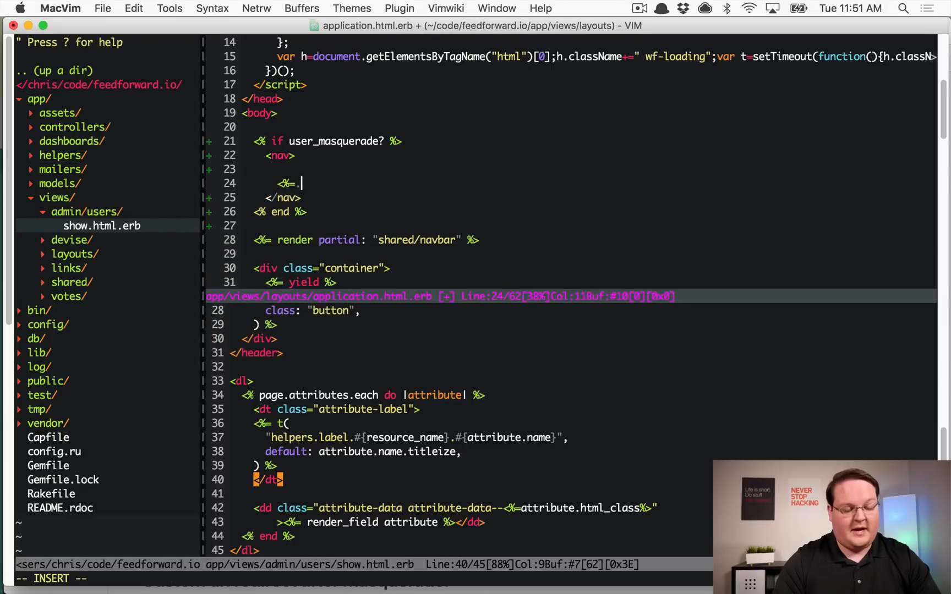
type("link_to \"Reverse masquerade\", back_masquerade_path(current_user).")
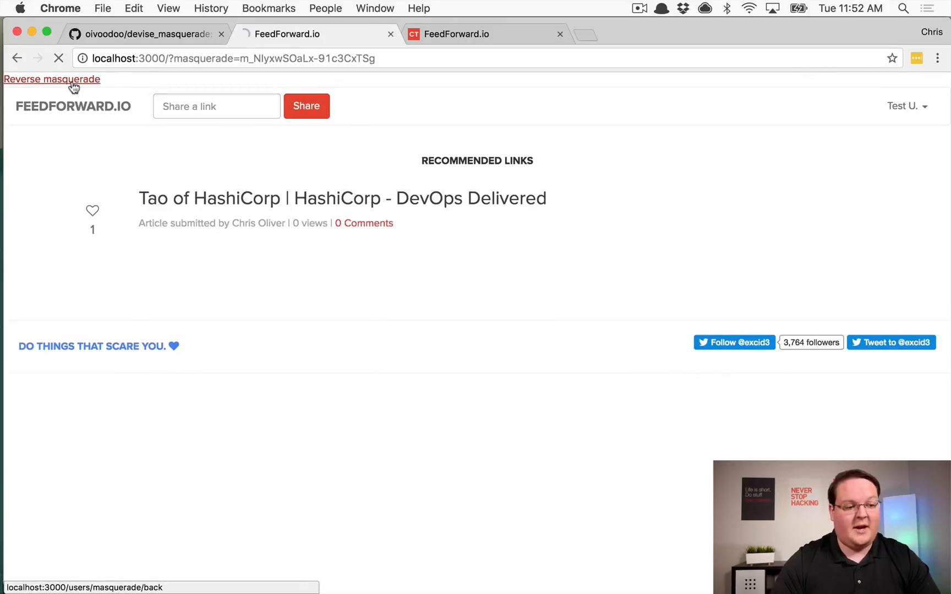
Step: Reverse the masquerade so the site returns to the Chris O. account
left_click(52, 79)
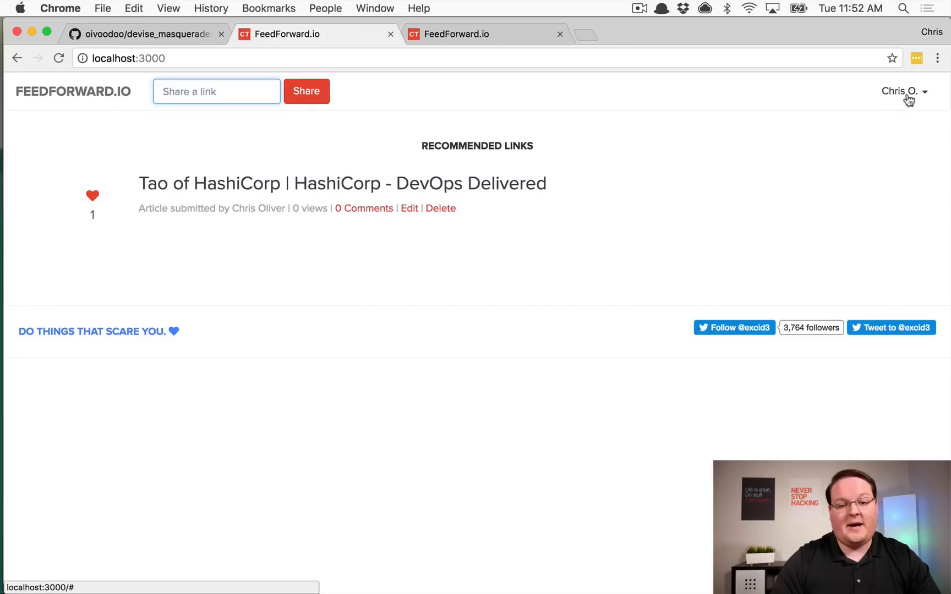
mouse_move(729, 105)
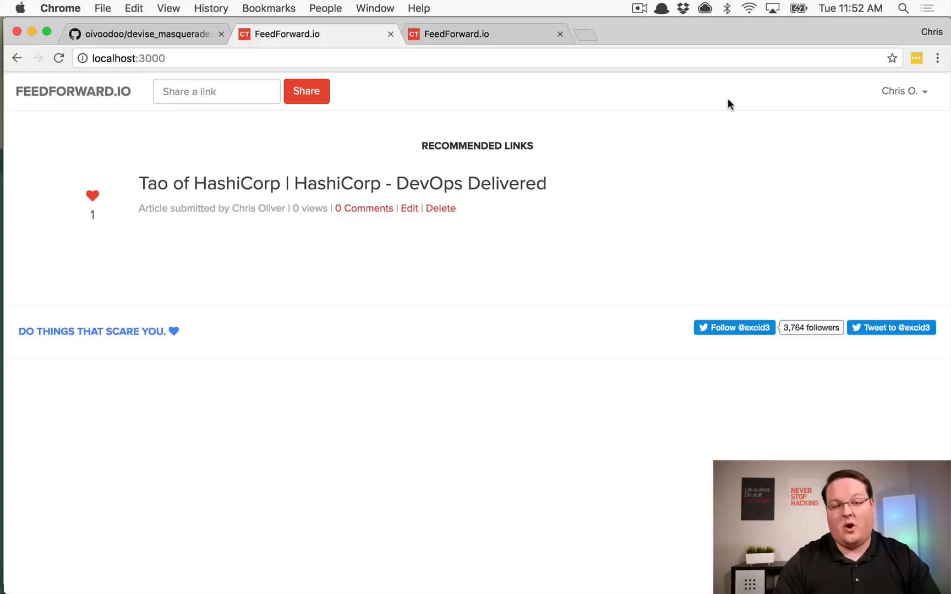
mouse_move(617, 90)
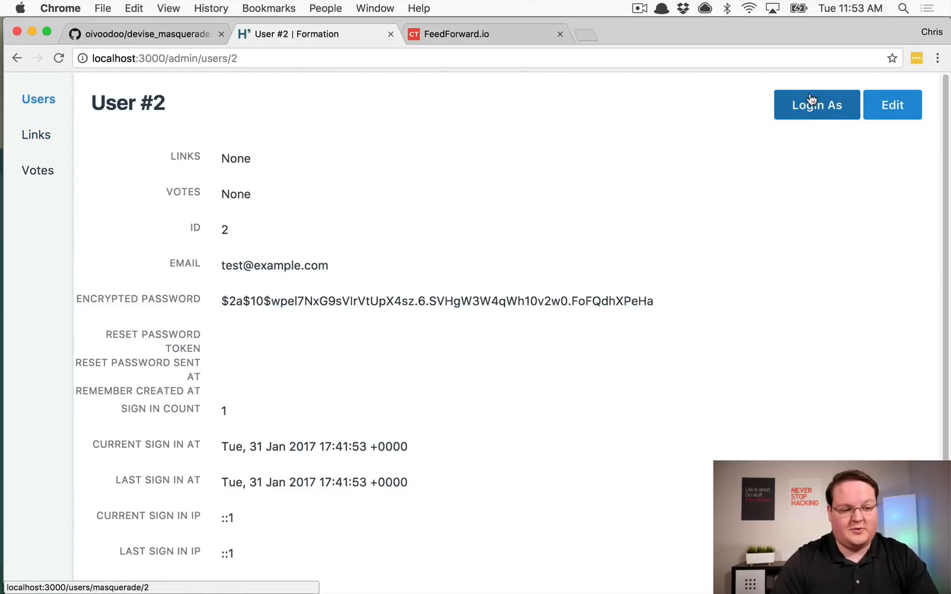
Step: Log in as User #2 from the admin page to masquerade as Test U
left_click(815, 105)
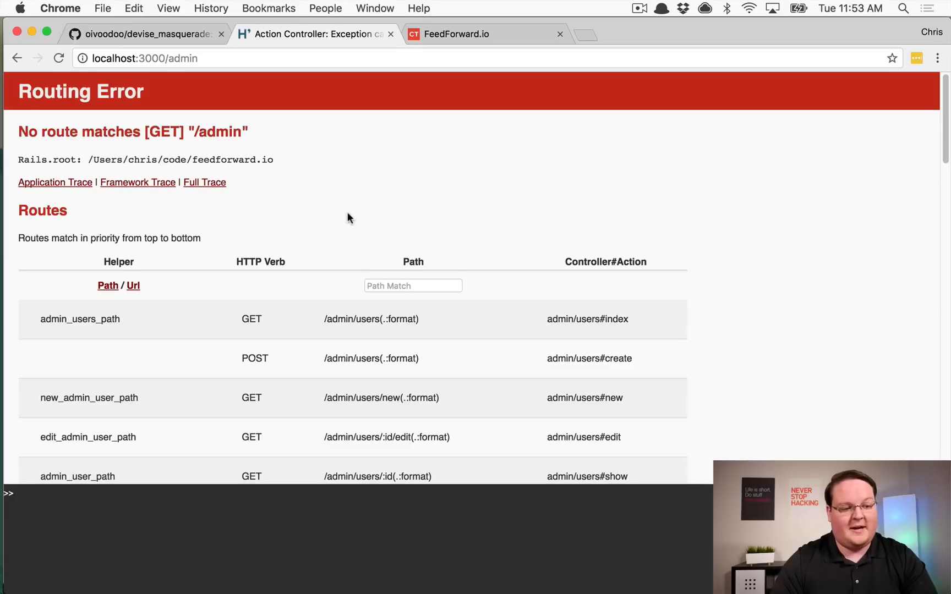
mouse_move(81, 124)
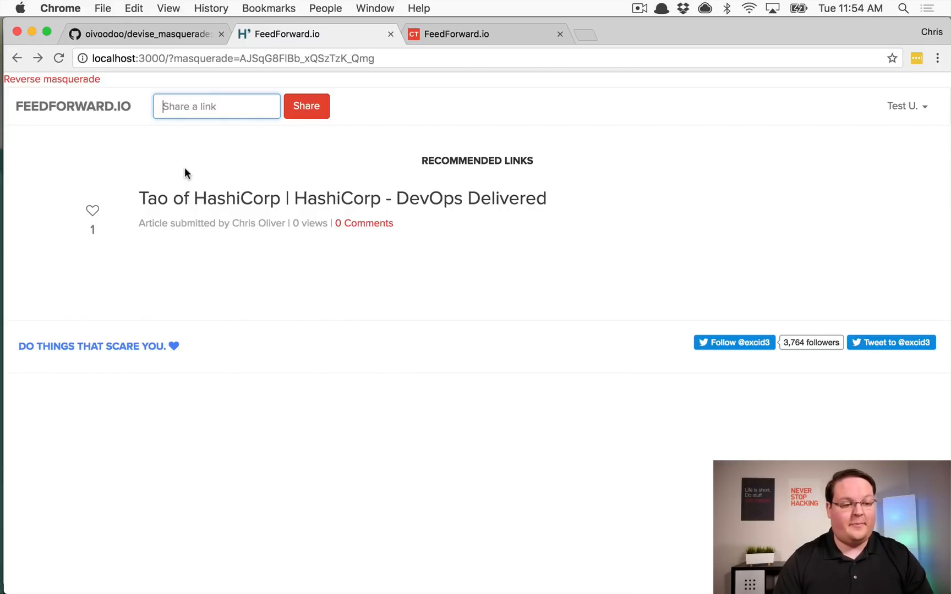
mouse_move(65, 79)
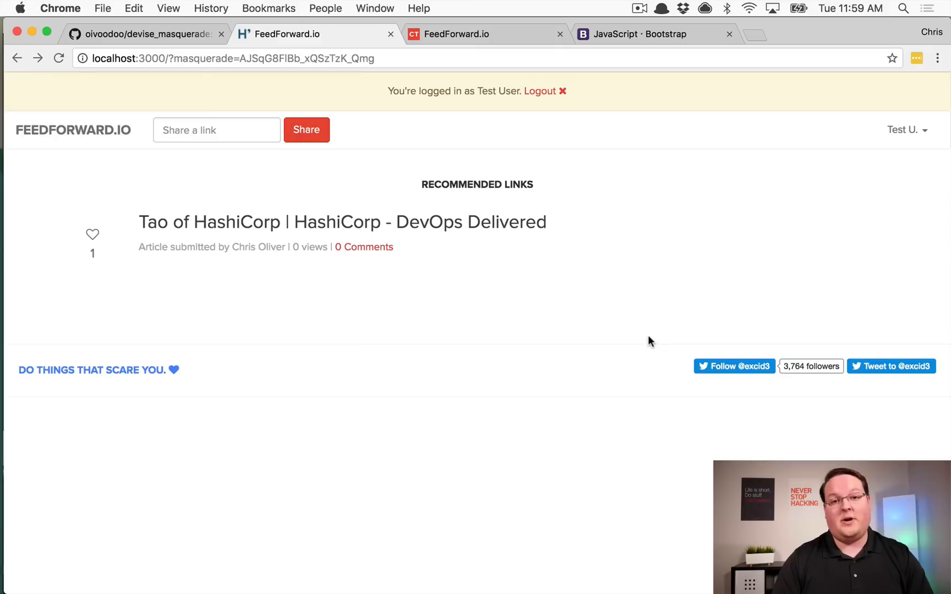
mouse_move(538, 91)
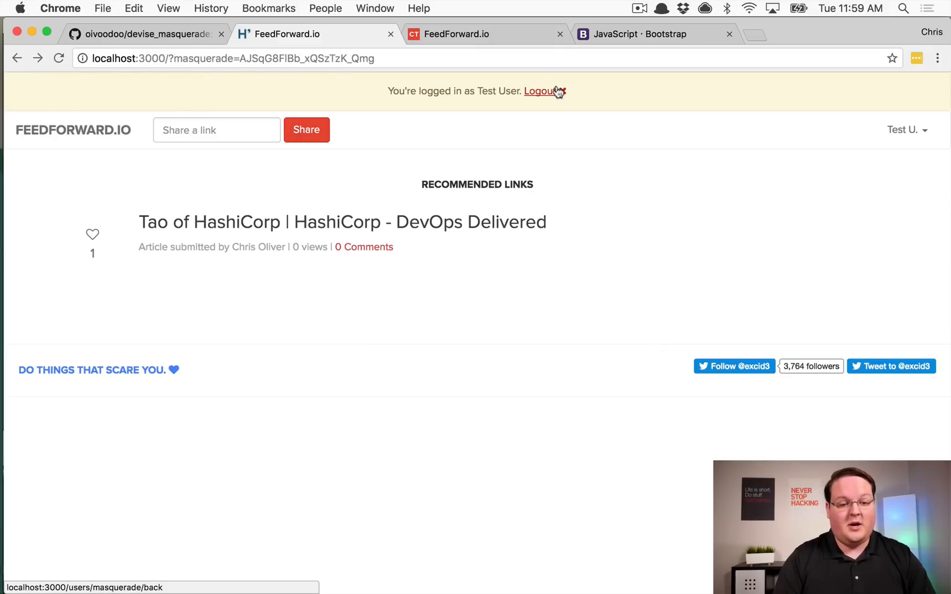
Step: Log out of the masqueraded session from the yellow warning bar
left_click(540, 92)
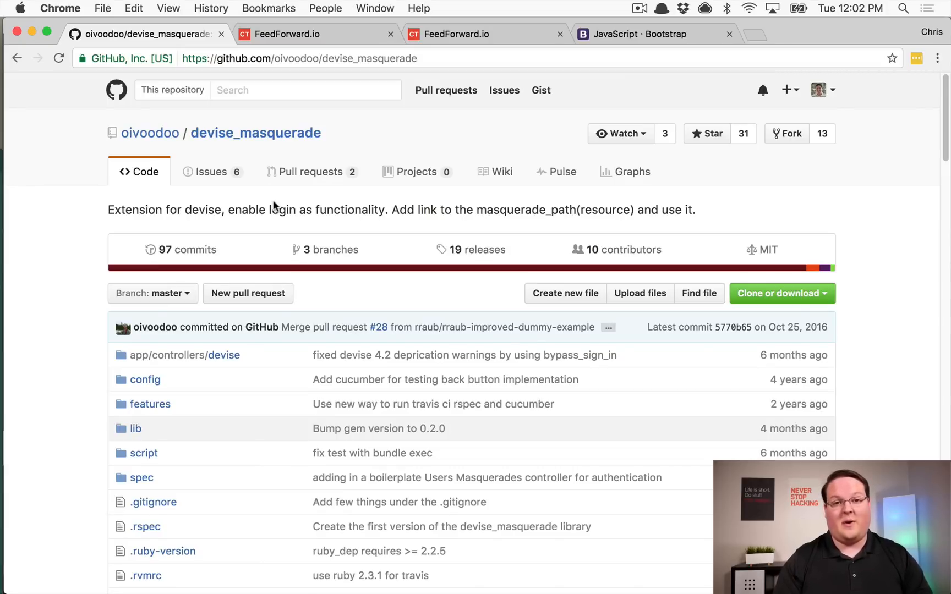
mouse_move(345, 221)
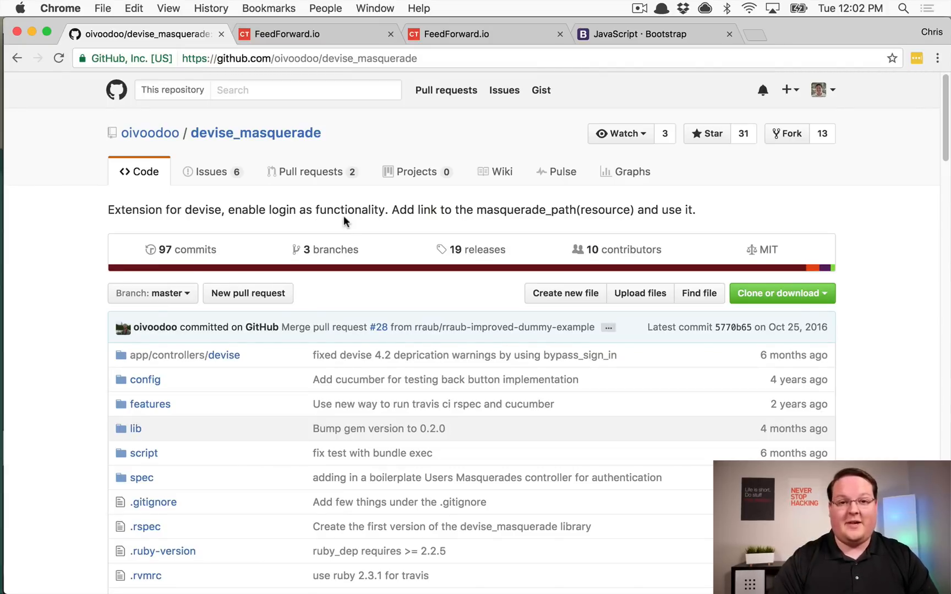